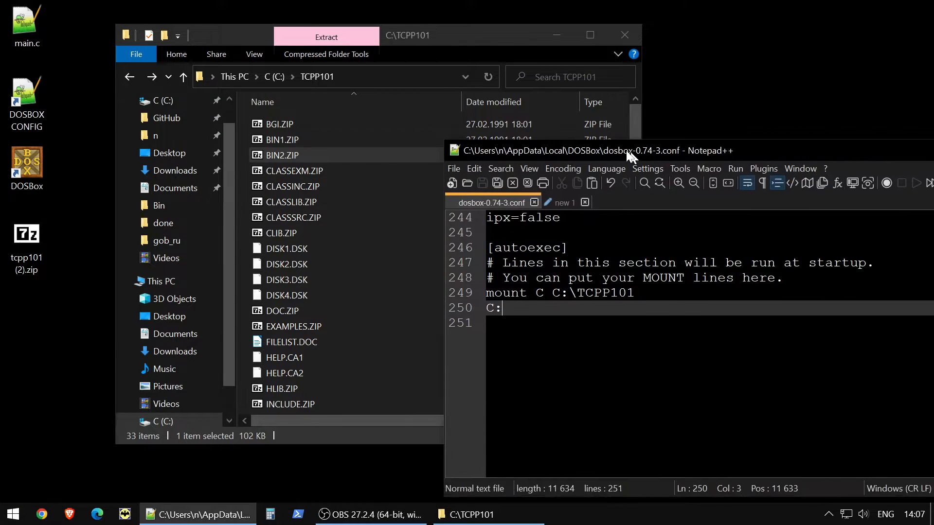
# Drag the Notepad++ window aside to reveal the C:\TCPP101 File Explorer window
pyautogui.moveTo(628, 150); pyautogui.dragTo(545, 127)
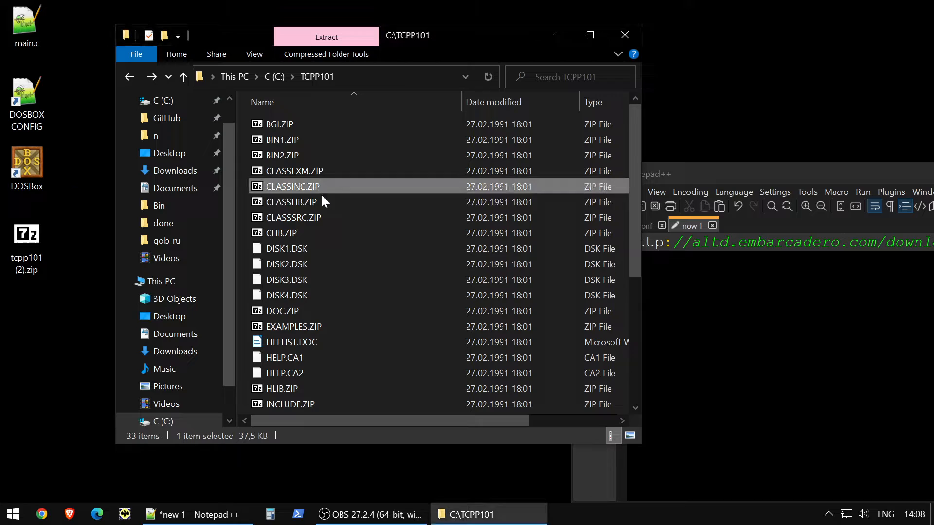
pyautogui.moveTo(325, 250)
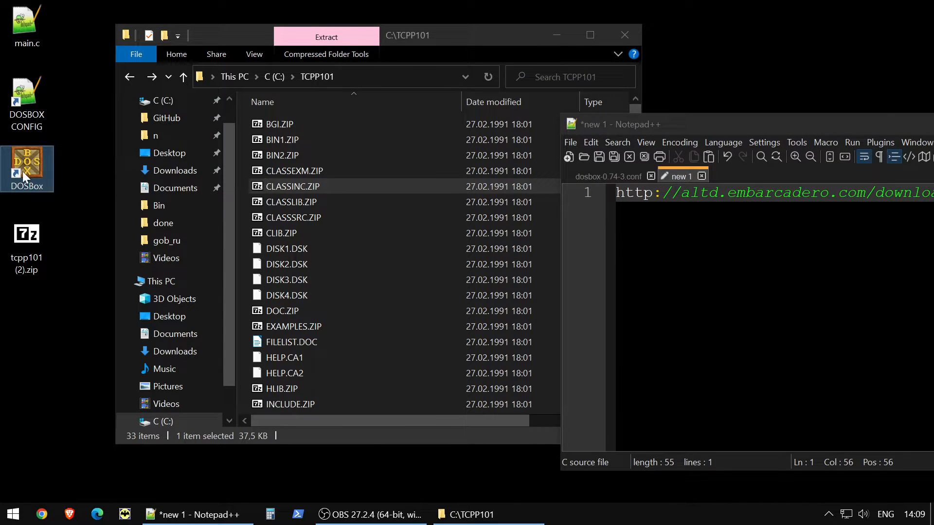
pyautogui.moveTo(27, 169)
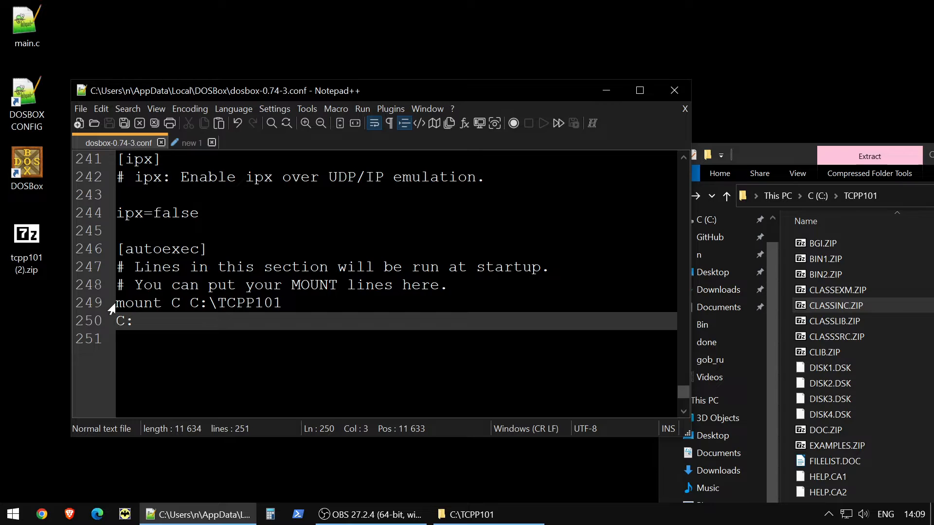
pyautogui.moveTo(117, 303); pyautogui.dragTo(244, 303)
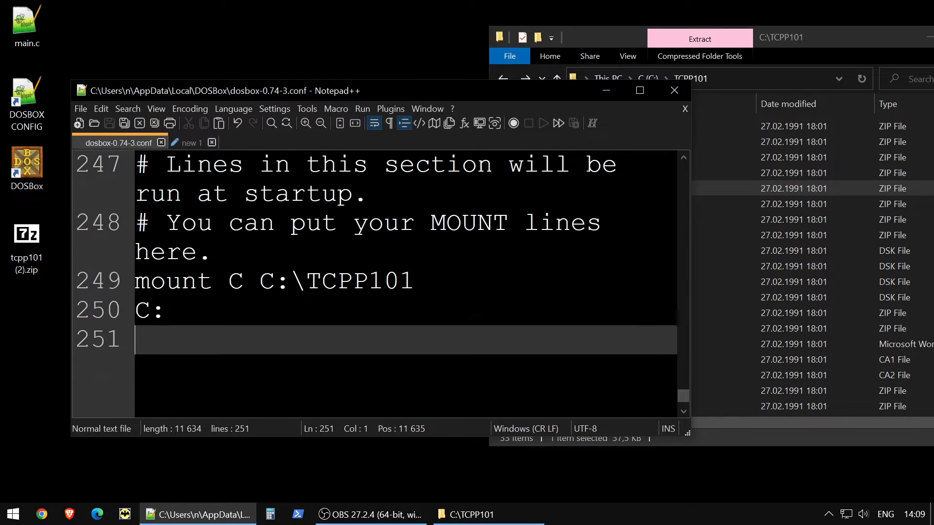
pyautogui.click(173, 309)
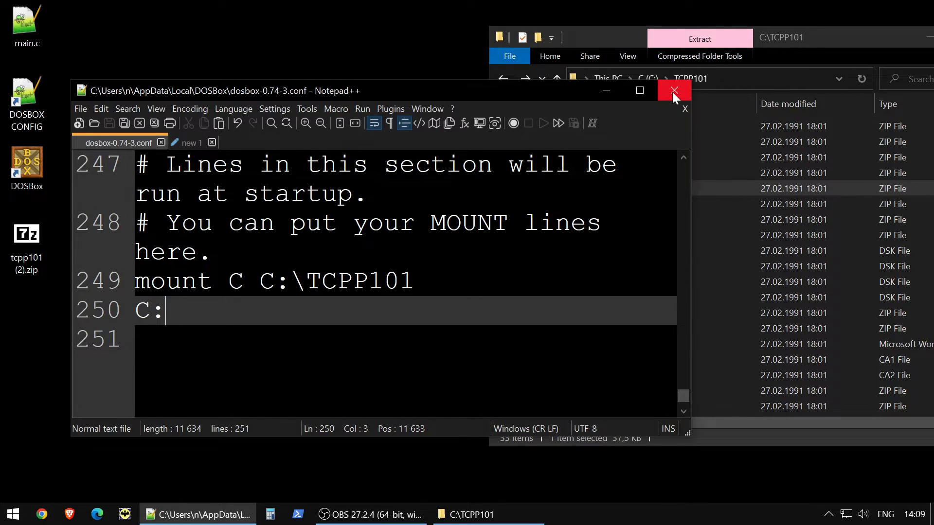
pyautogui.click(189, 142)
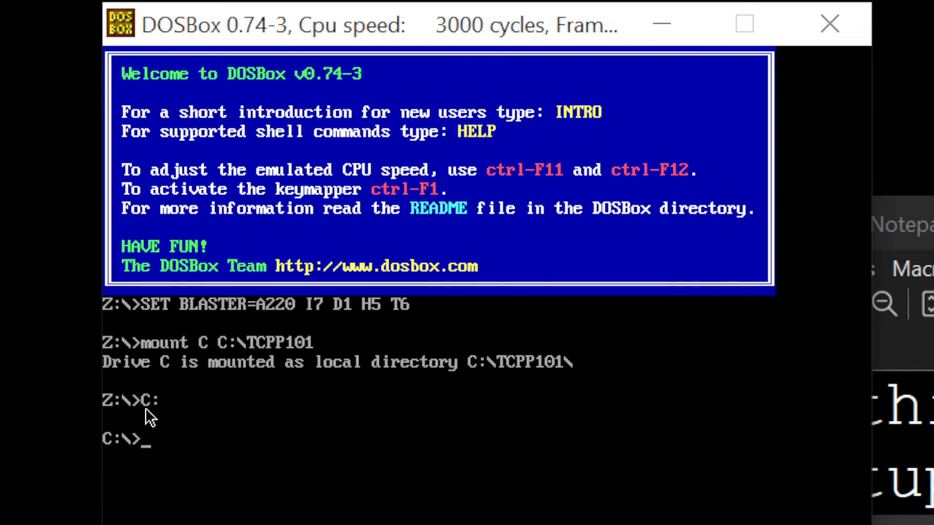
pyautogui.moveTo(167, 414)
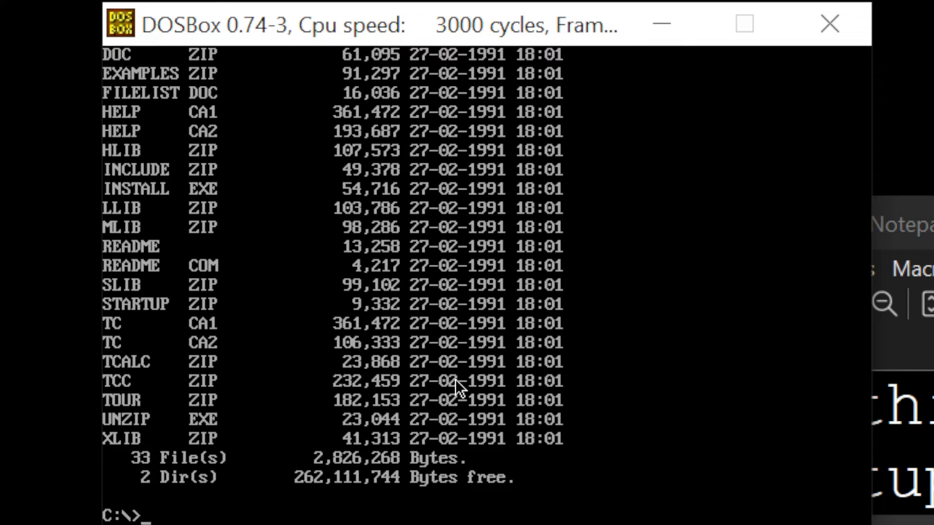
pyautogui.moveTo(479, 285)
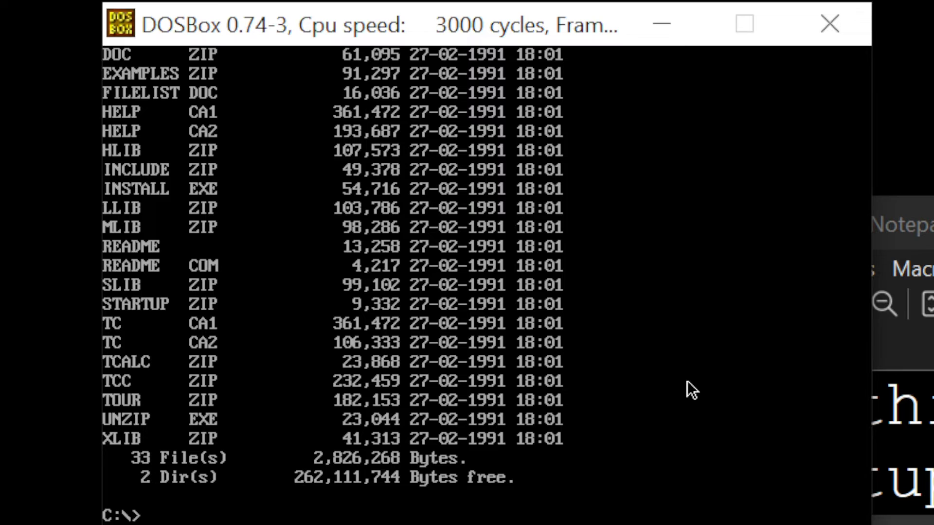
# Run INSTALL.EXE from drive C to start the Turbo C++ installer
pyautogui.write('INSTALL.EXE')
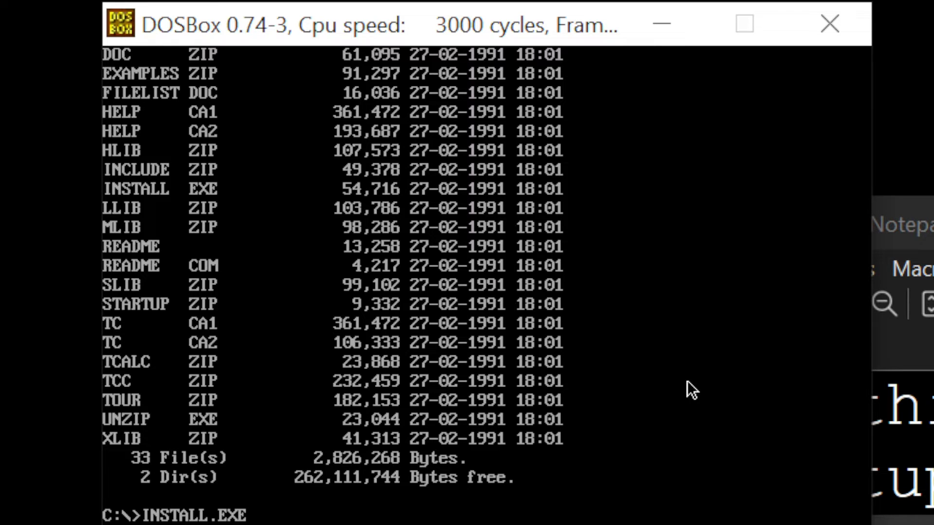
pyautogui.press('enter')
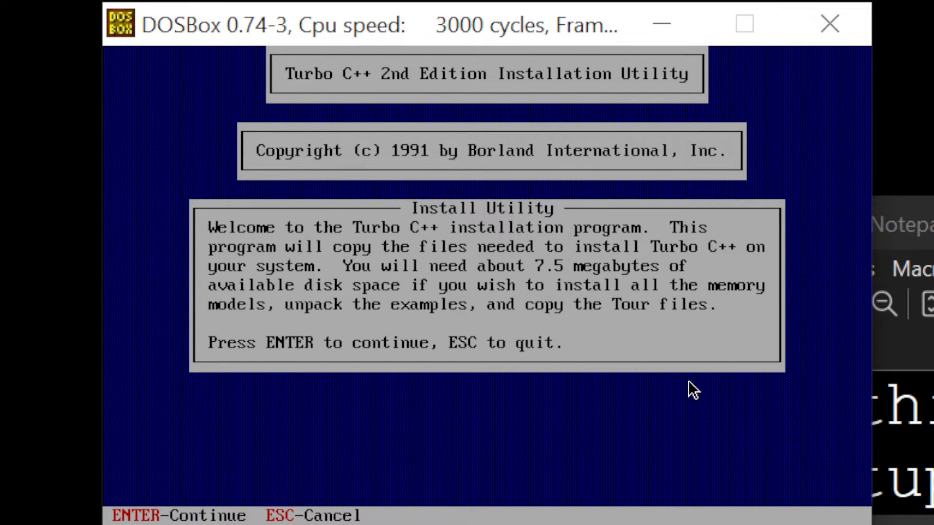
# Set drive C as source and C:\TC as install directory, then begin installing
pyautogui.press('enter')
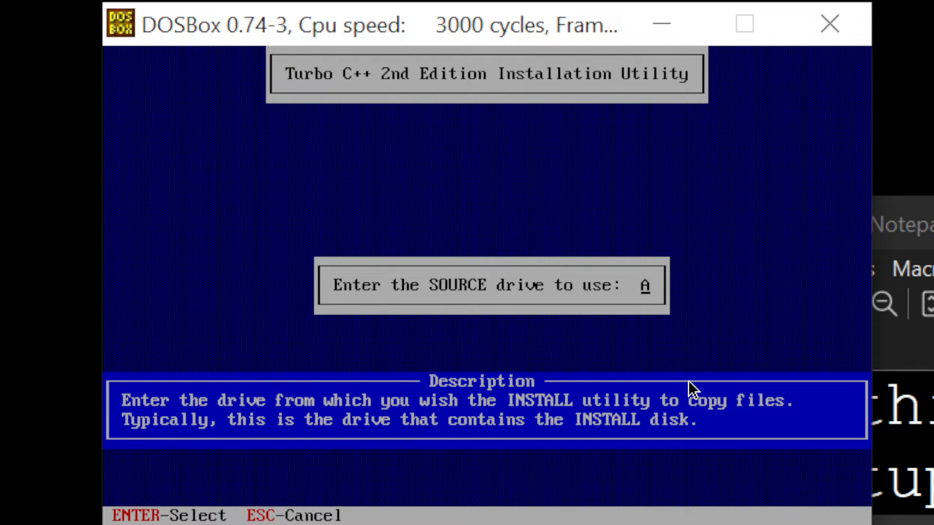
pyautogui.write('C')
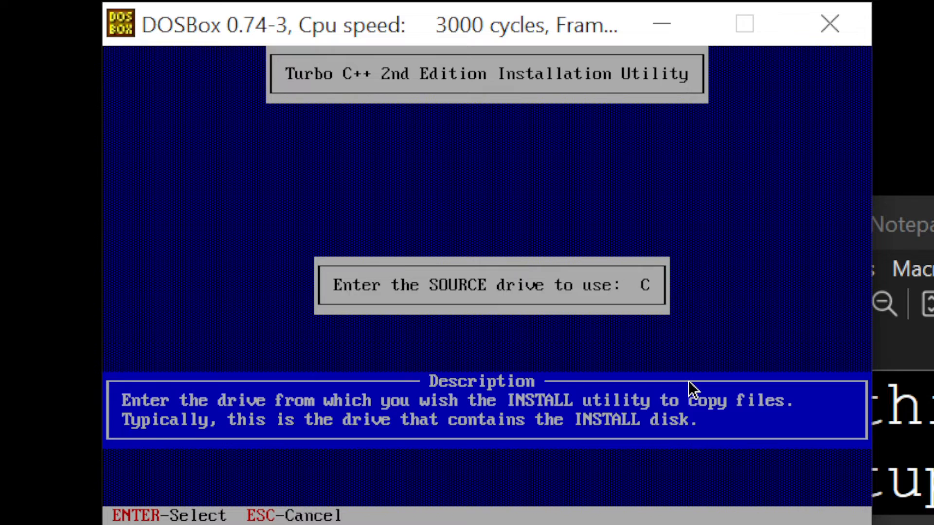
pyautogui.press('enter')
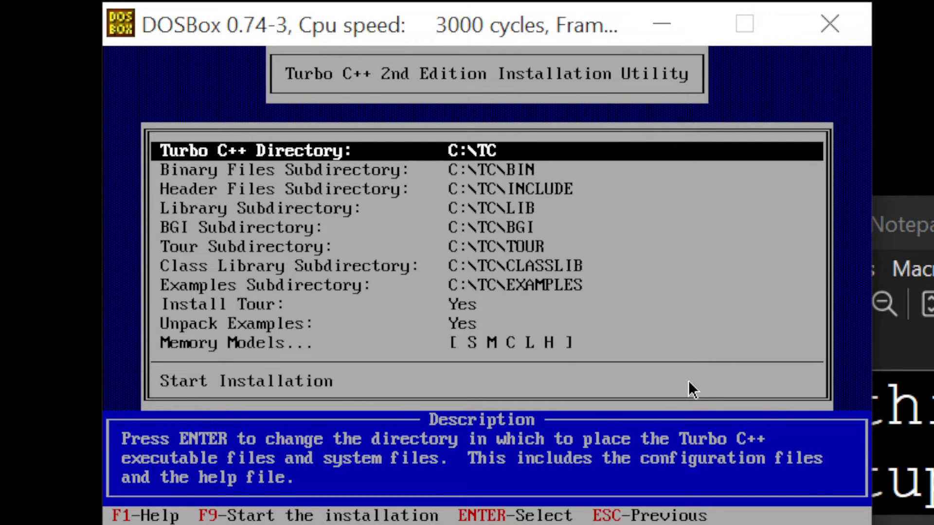
pyautogui.press('enter')
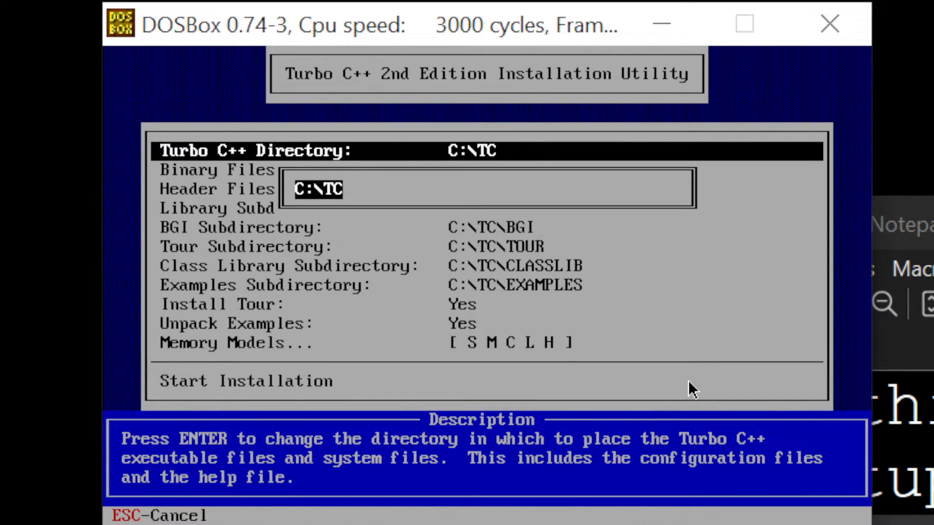
pyautogui.press('Enter')
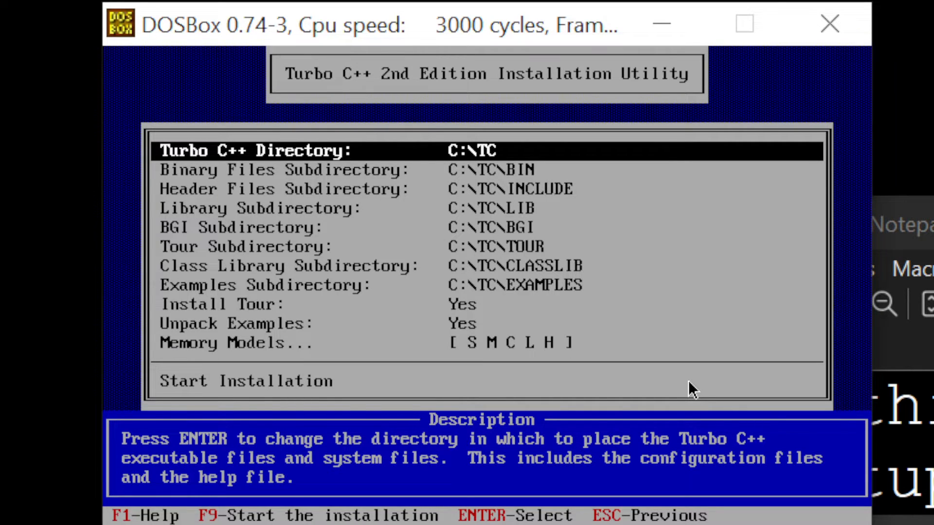
pyautogui.press('f9')
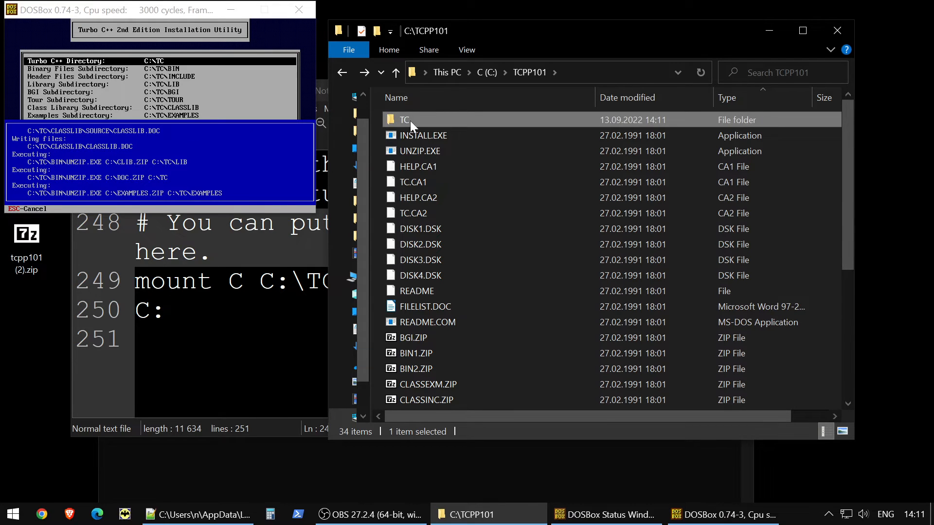
pyautogui.moveTo(423, 135)
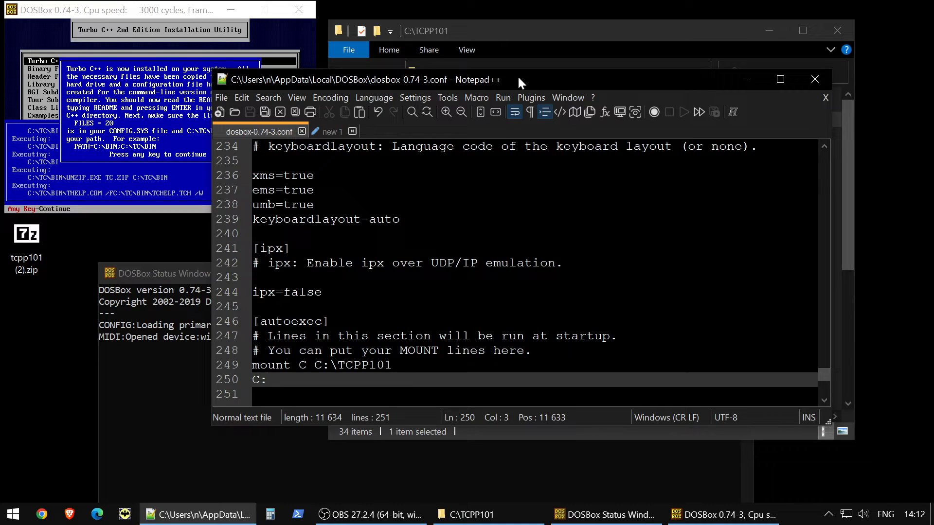
pyautogui.moveTo(199, 51)
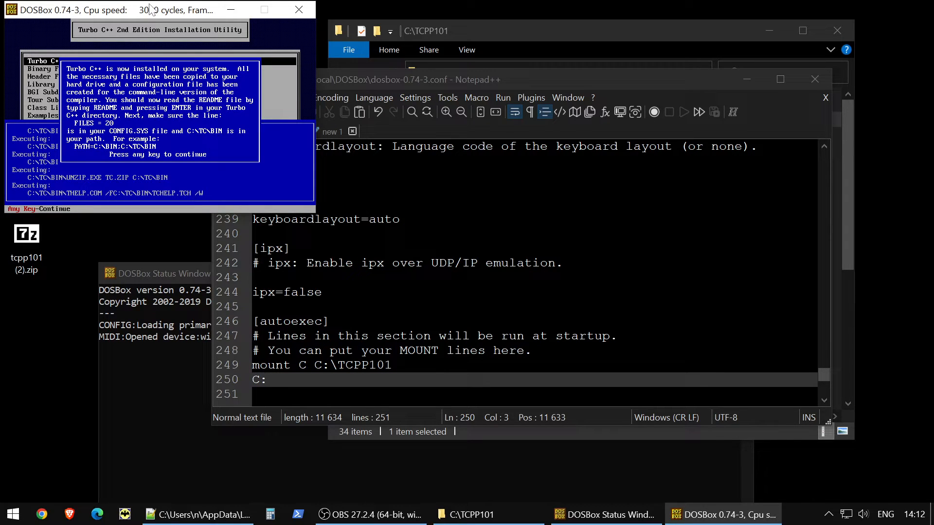
# Acknowledge the 'Turbo C++ is now installed' completion message
pyautogui.press('enter')
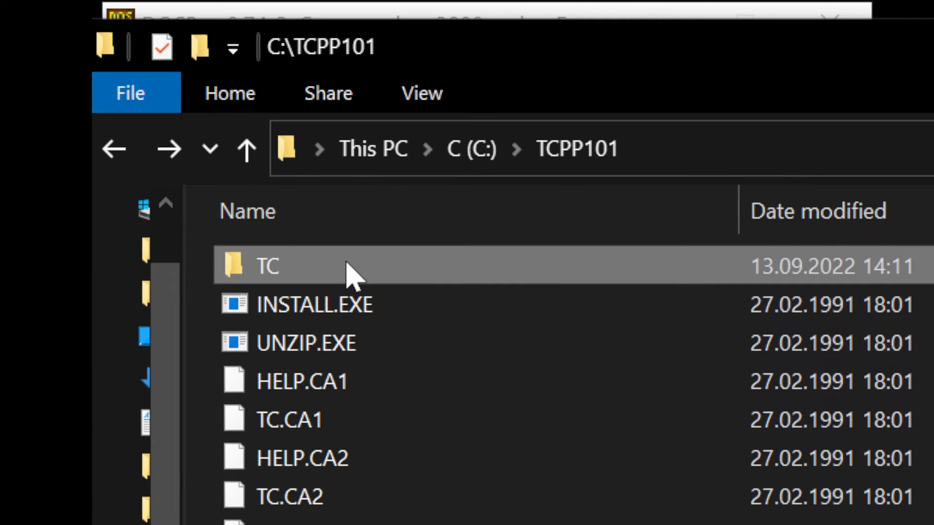
# Browse TCPP101\TC into INCLUDE and scroll through its .H header files
pyautogui.doubleClick(266, 265)
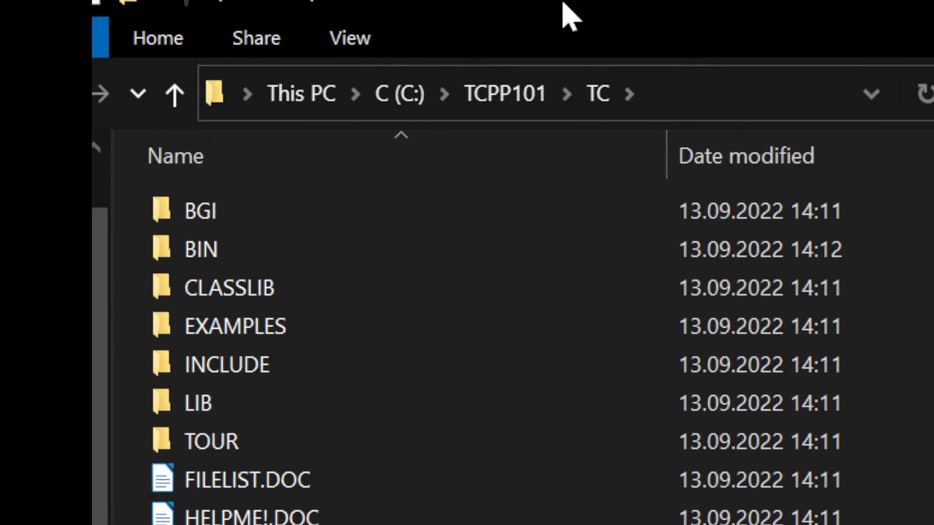
pyautogui.doubleClick(200, 249)
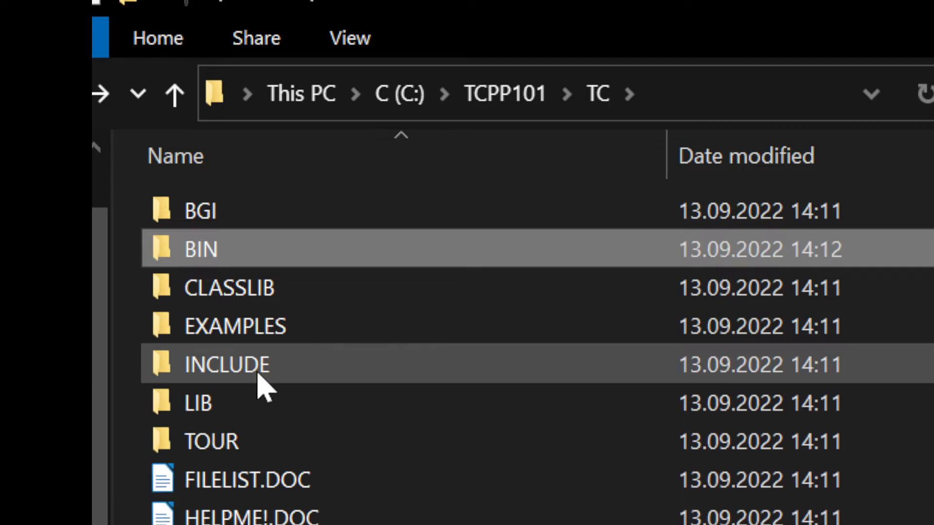
pyautogui.doubleClick(226, 366)
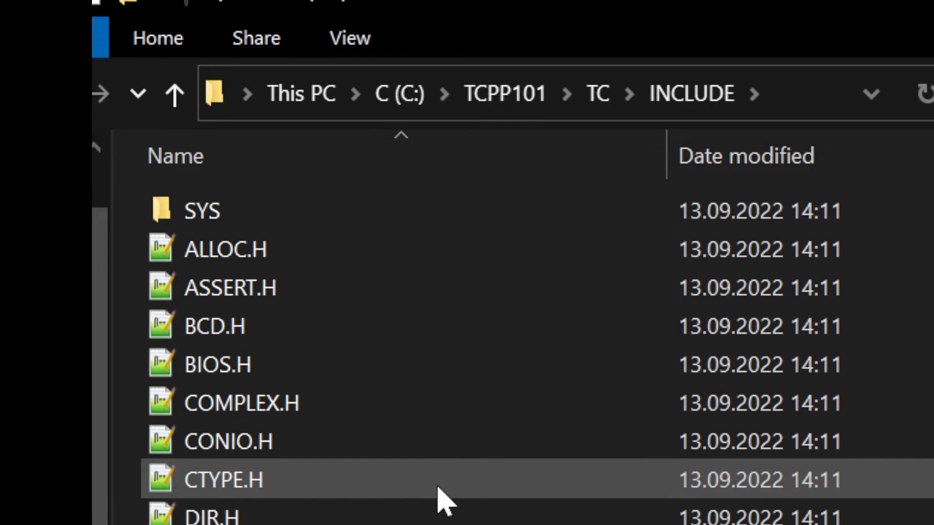
pyautogui.scroll(-3)
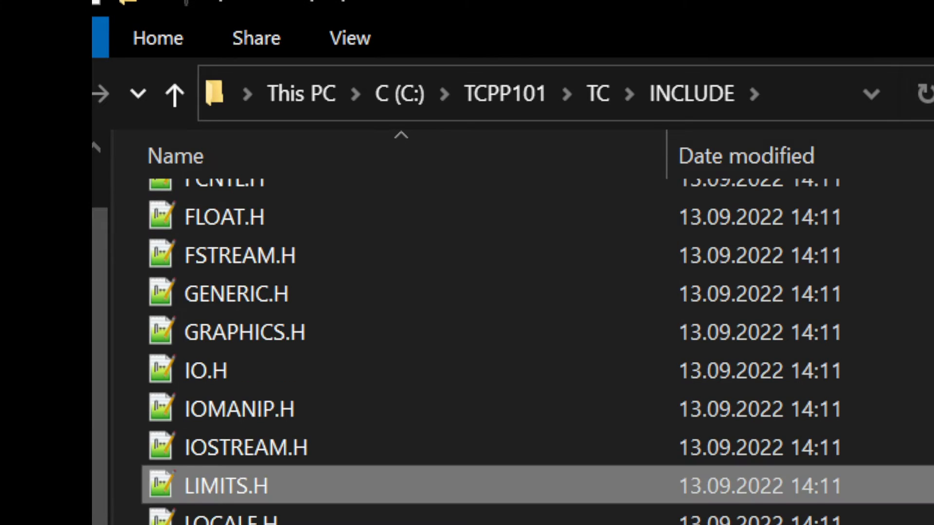
pyautogui.scroll(-3)
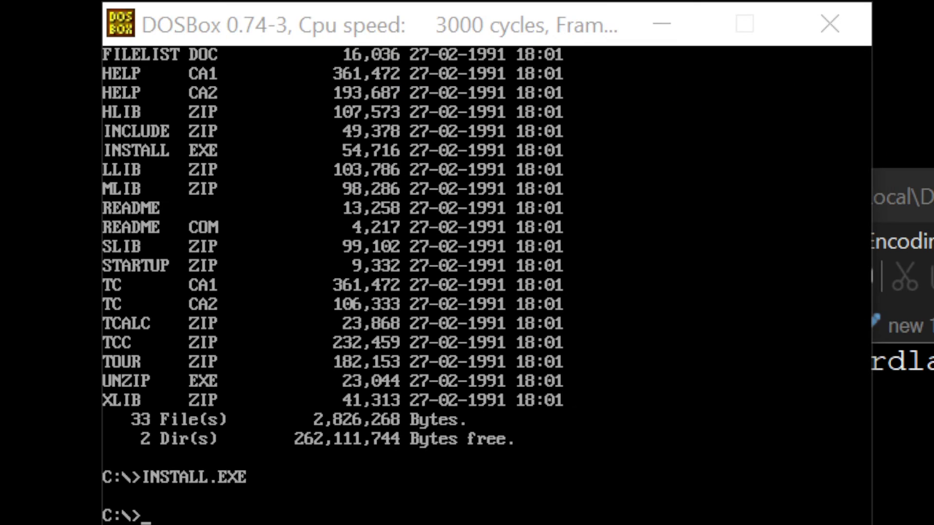
pyautogui.moveTo(370, 480)
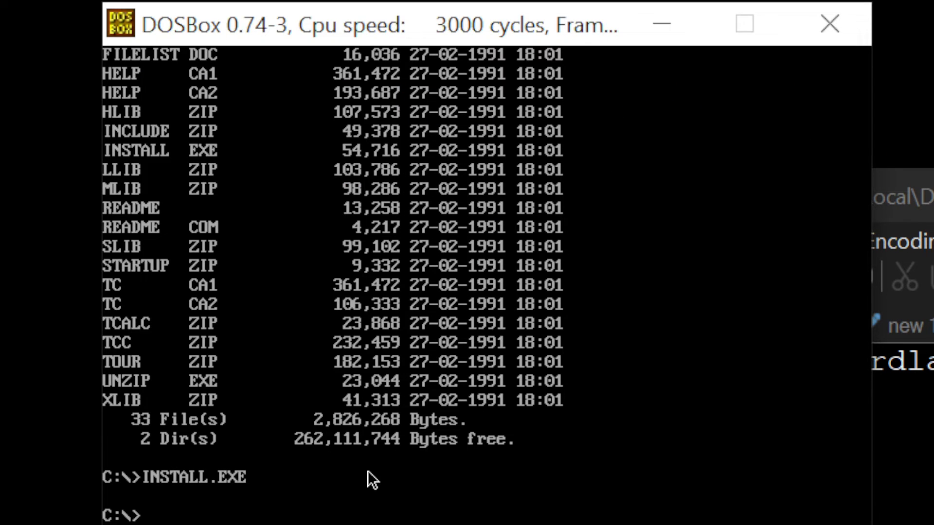
pyautogui.moveTo(746, 368)
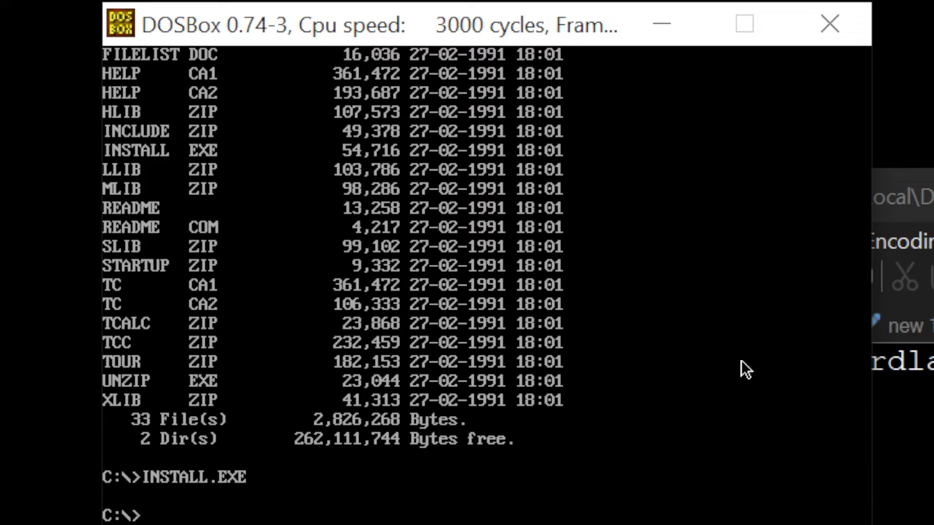
# Move the DOSBox prompt into C:\TC\BIN using cd tc and cd bin
pyautogui.write('cd')
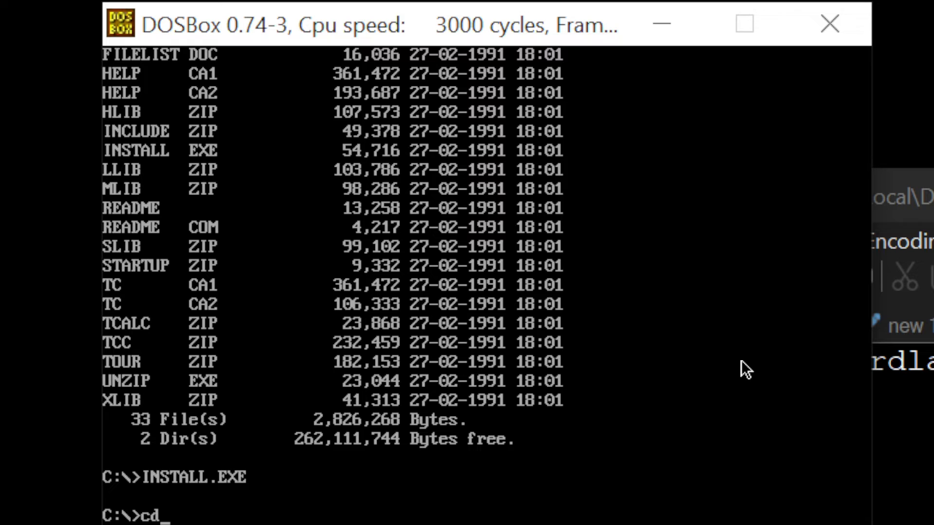
pyautogui.write('bin')
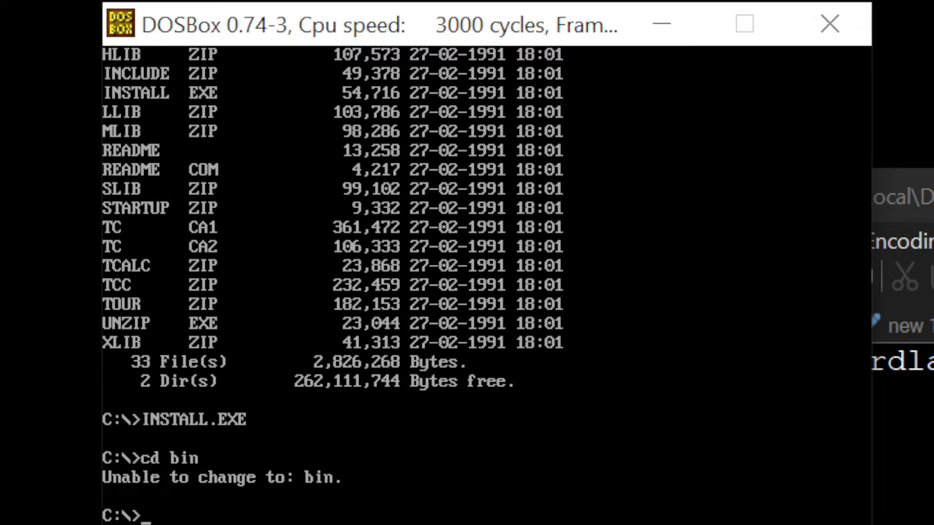
pyautogui.write('cd')
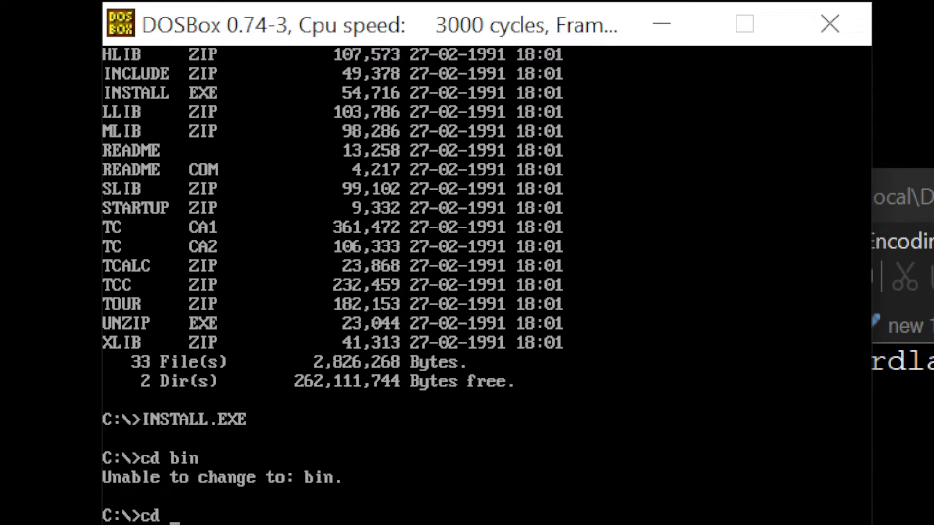
pyautogui.write('cd tc')
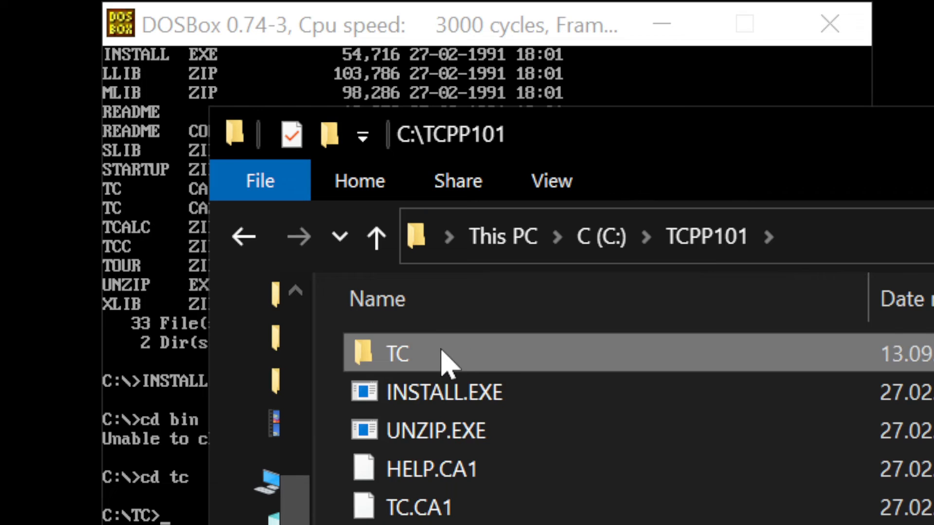
pyautogui.doubleClick(395, 352)
pyautogui.write('cd bin')
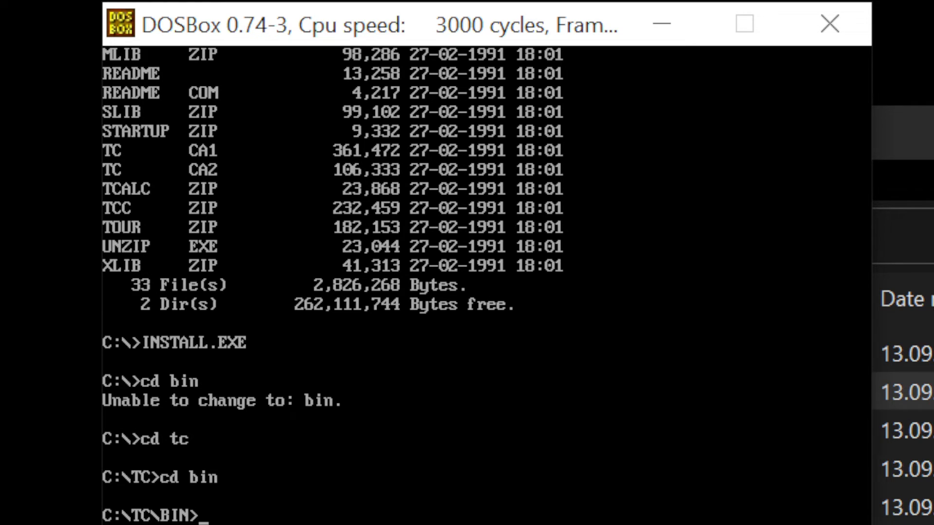
pyautogui.moveTo(380, 307)
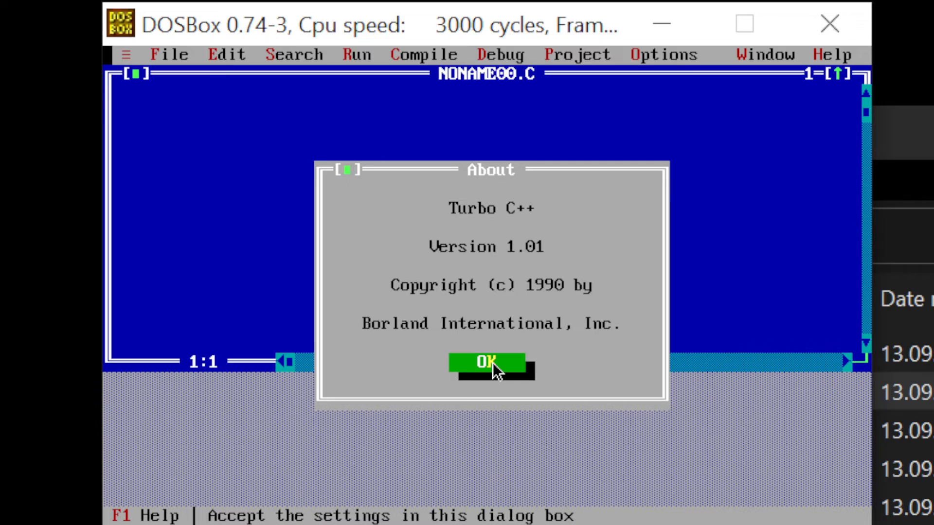
pyautogui.moveTo(521, 253)
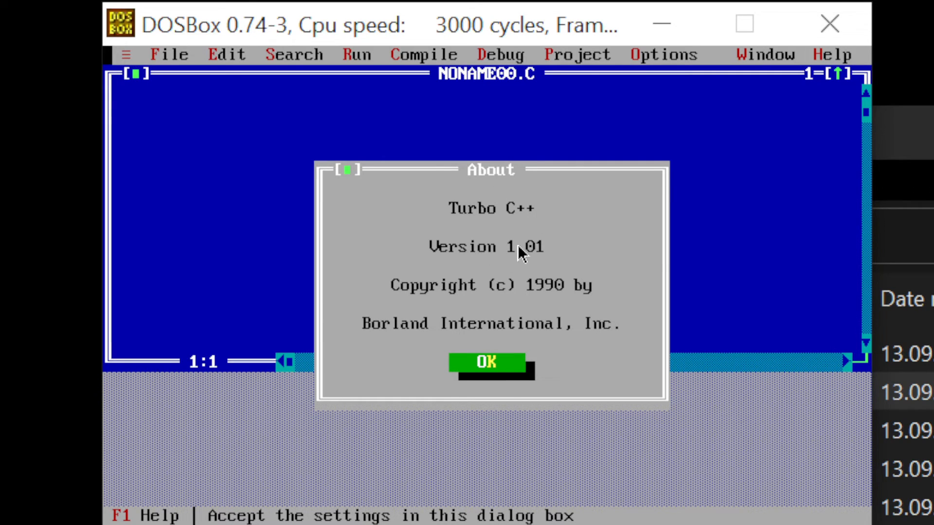
pyautogui.moveTo(530, 263)
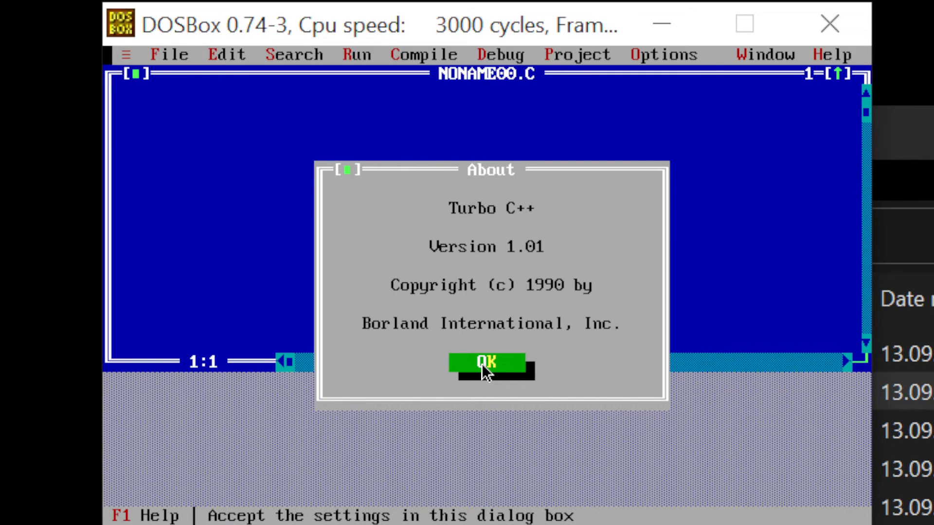
# Dismiss the Turbo C++ 1.01 About dialog with OK
pyautogui.click(488, 362)
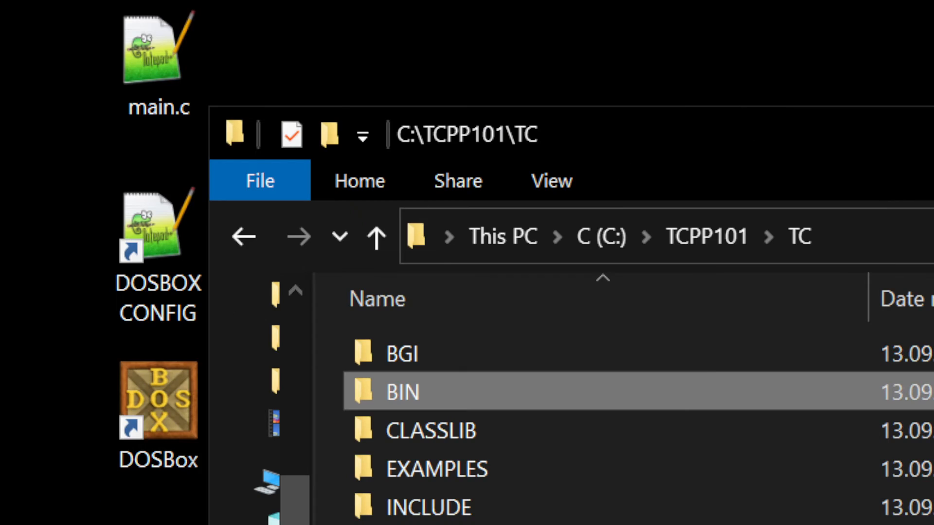
pyautogui.moveTo(721, 191)
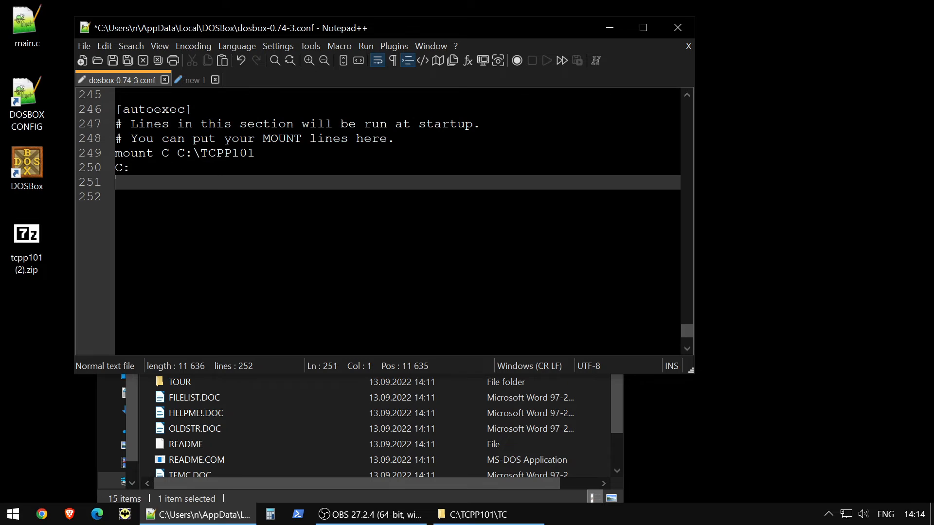
# Add cd tc, cd bin and tc.exe to the DOSBox autoexec, then relaunch DOSBox
pyautogui.write('cd tc')
pyautogui.write('cd bin')
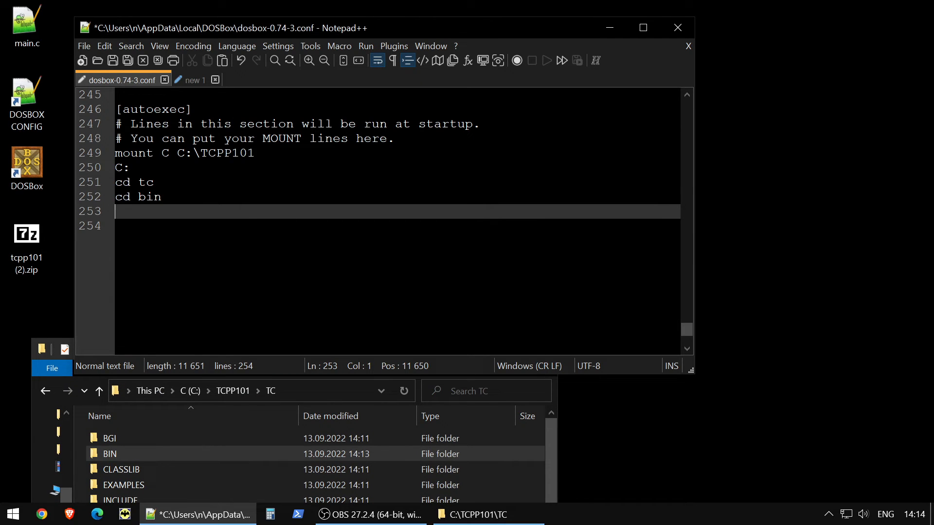
pyautogui.write('tc.e')
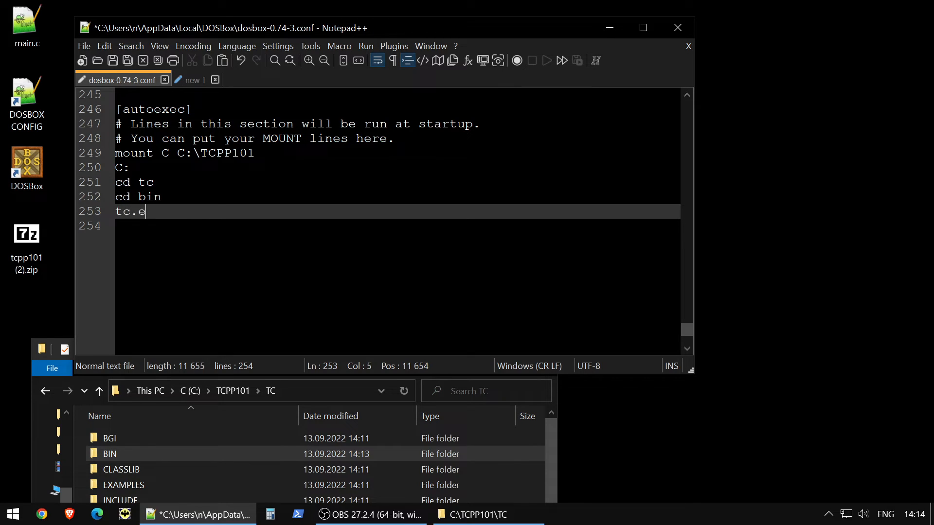
pyautogui.write('xe')
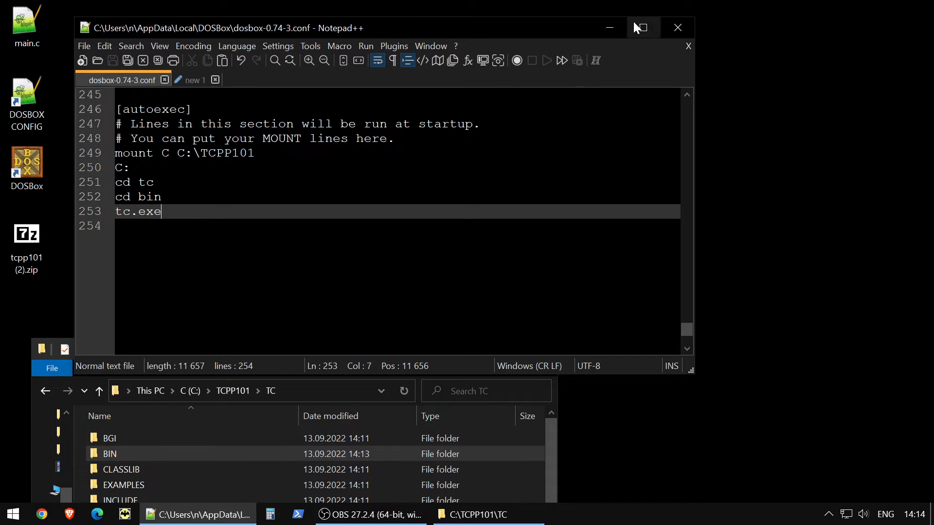
pyautogui.doubleClick(26, 167)
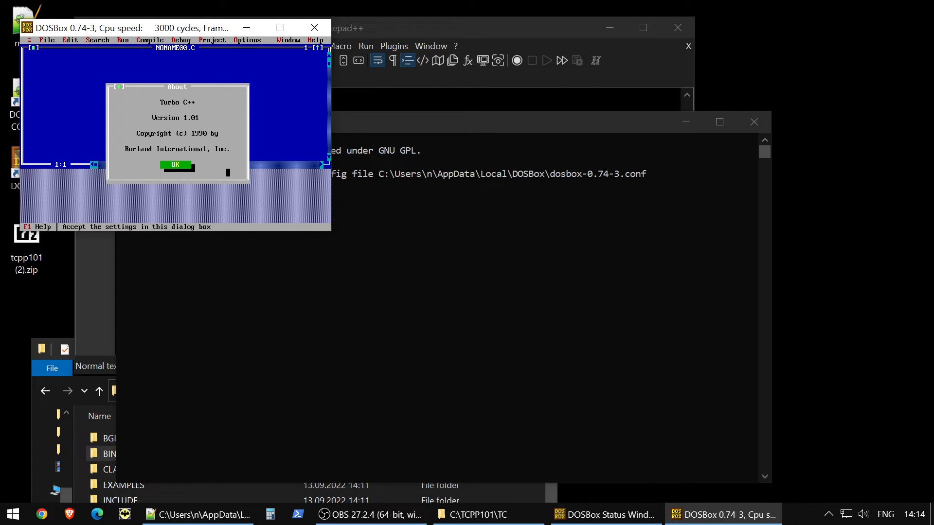
# Close the auto-launched About box and focus the empty NONAME00.C editor
pyautogui.click(174, 165)
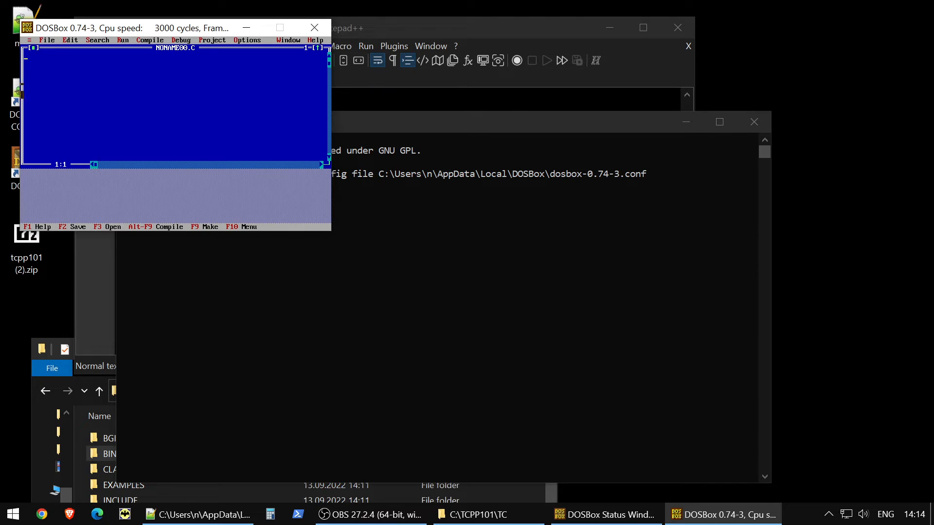
pyautogui.click(12, 514)
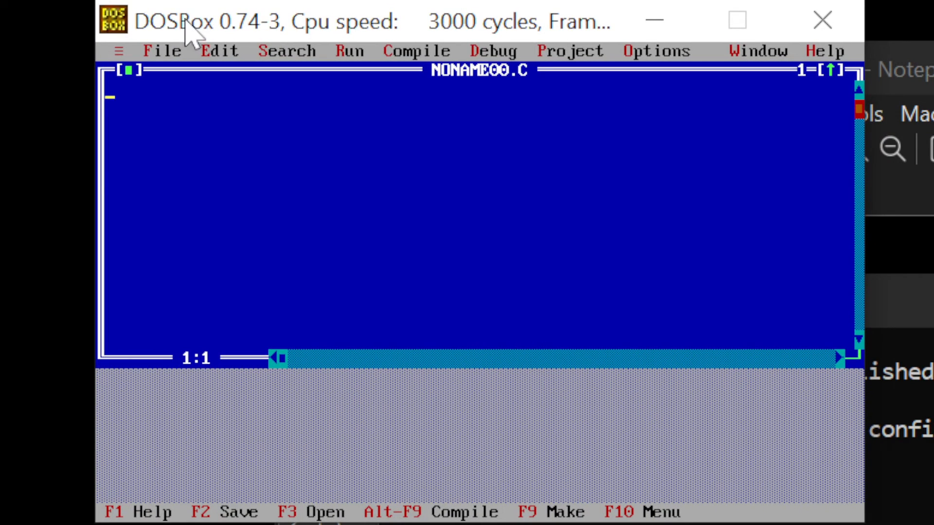
# Type #include <stdio.h> and the main() header in NONAME00.C
pyautogui.write('#')
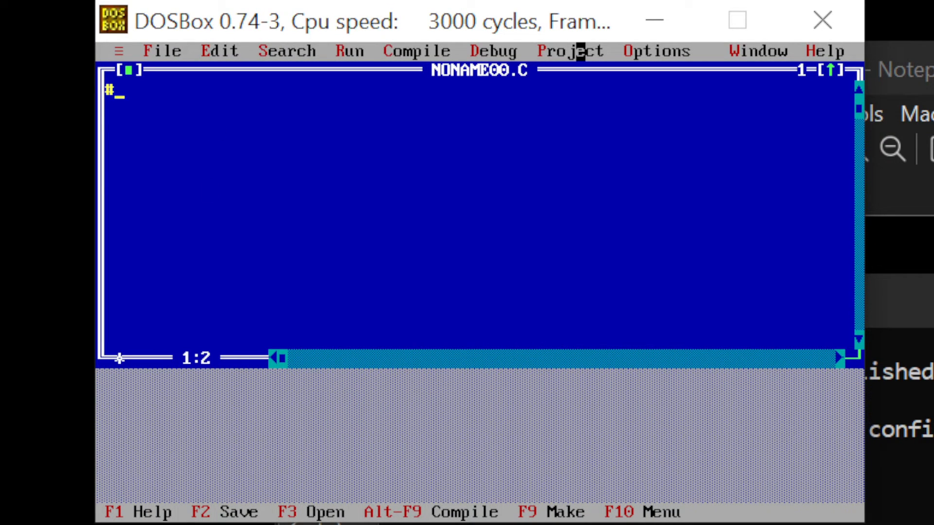
pyautogui.write('include')
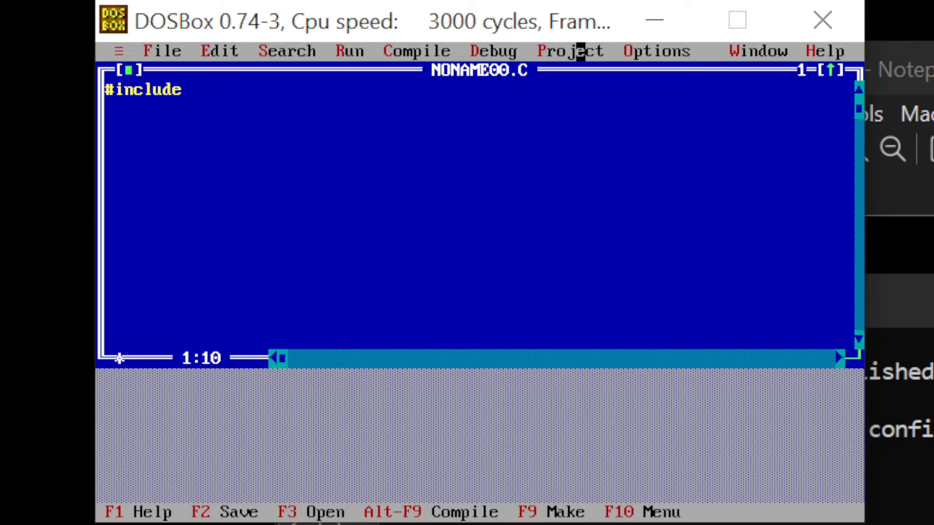
pyautogui.write('<stdi')
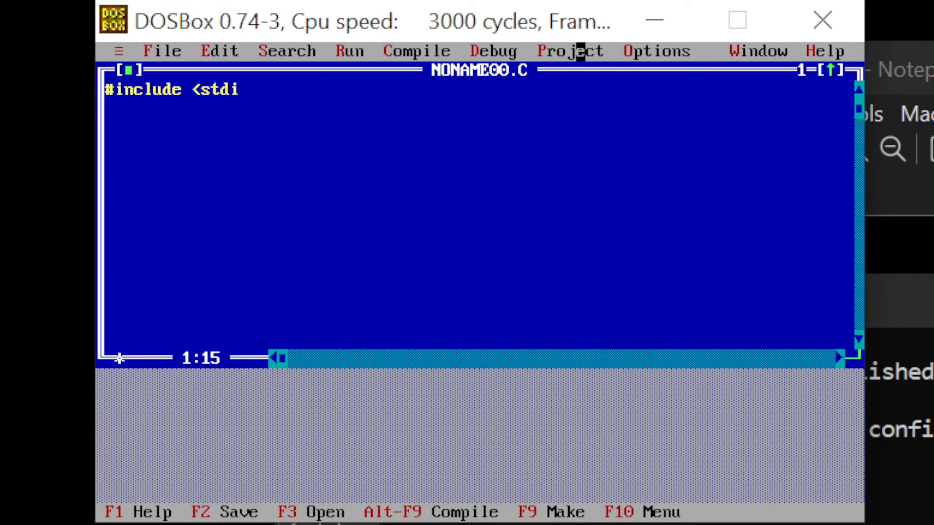
pyautogui.write('o.h>')
pyautogui.click(478, 128)
pyautogui.write('int main(v')
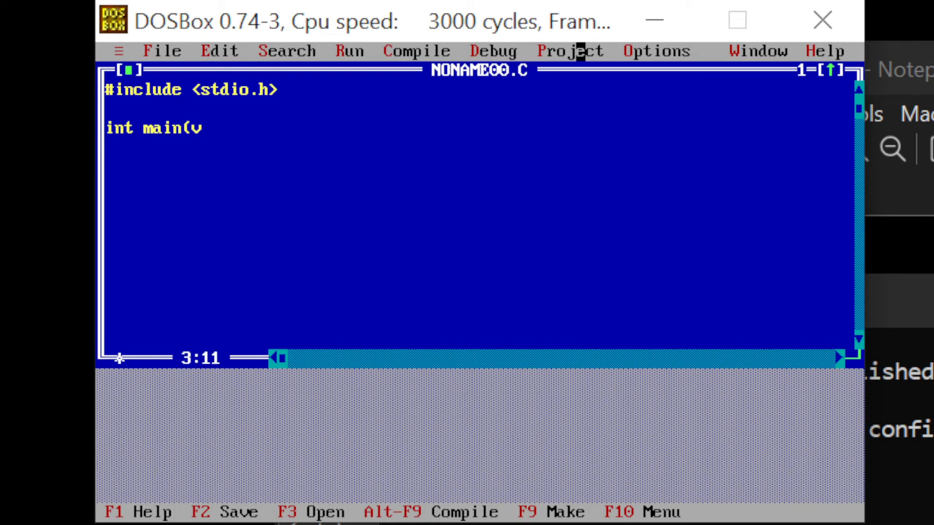
pyautogui.write(')')
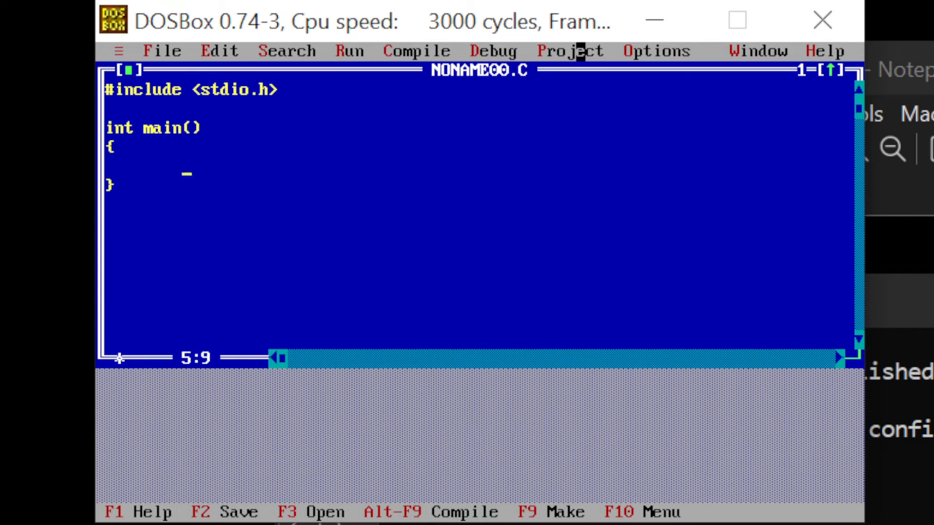
# Fill main with printf("Hello world!\n"); and return 0;
pyautogui.write('o')
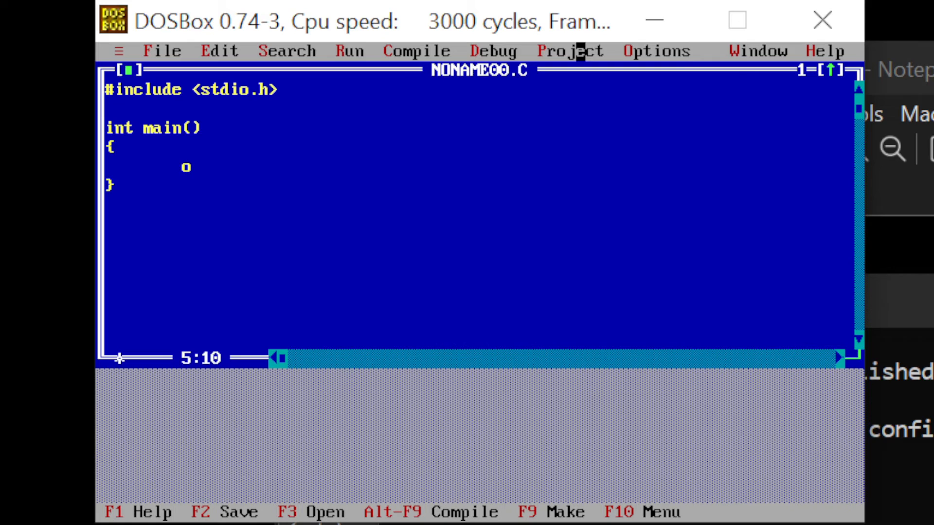
pyautogui.write('prit')
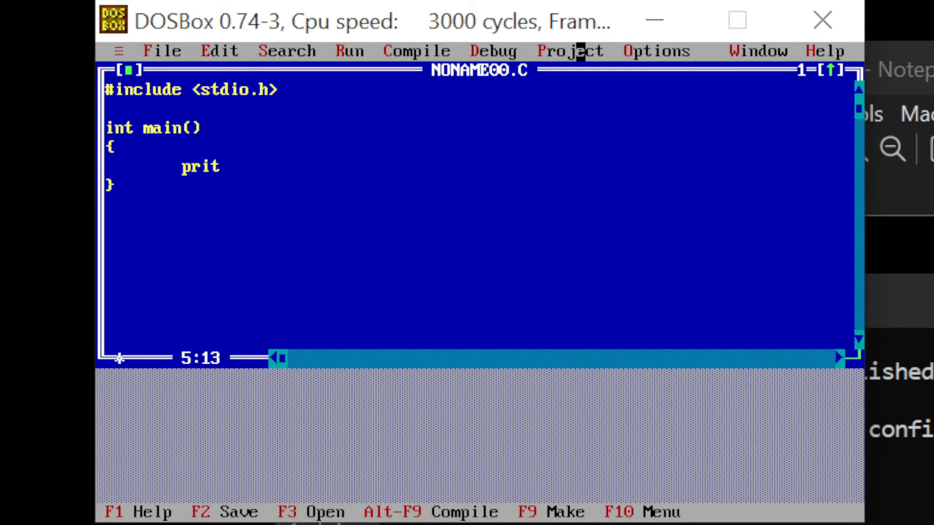
pyautogui.write('nf')
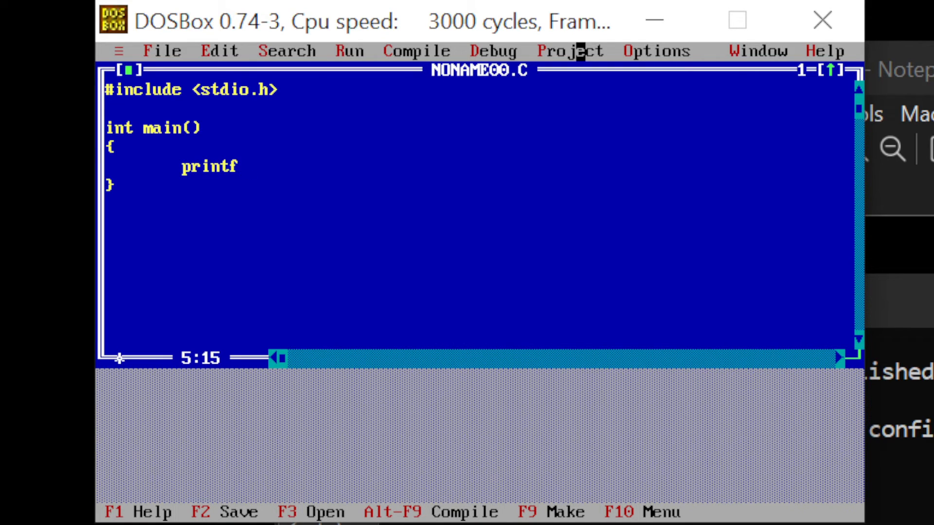
pyautogui.write('("");')
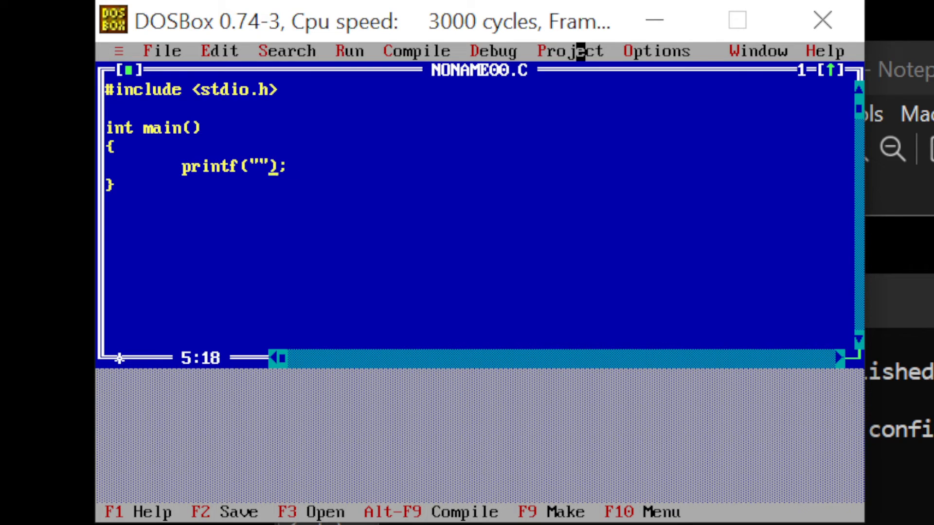
pyautogui.write('Hello world')
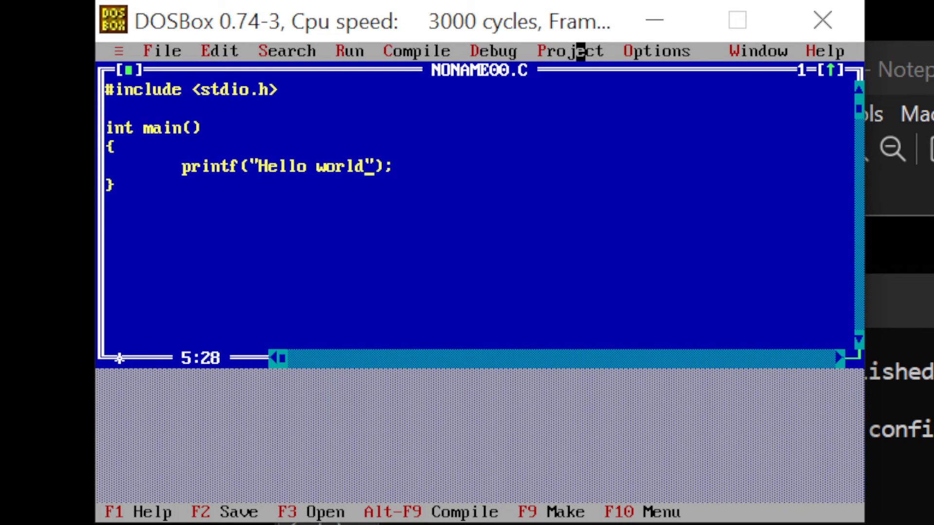
pyautogui.write('!\\n')
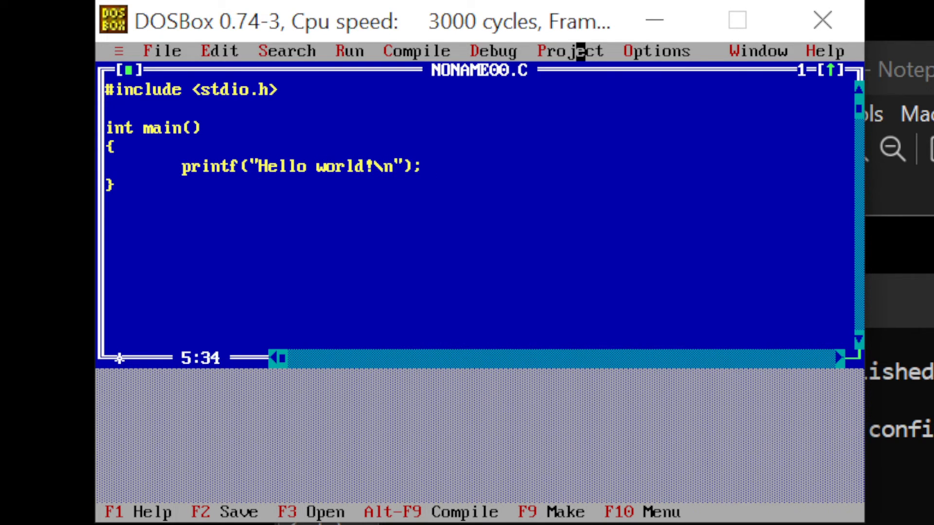
pyautogui.write('return')
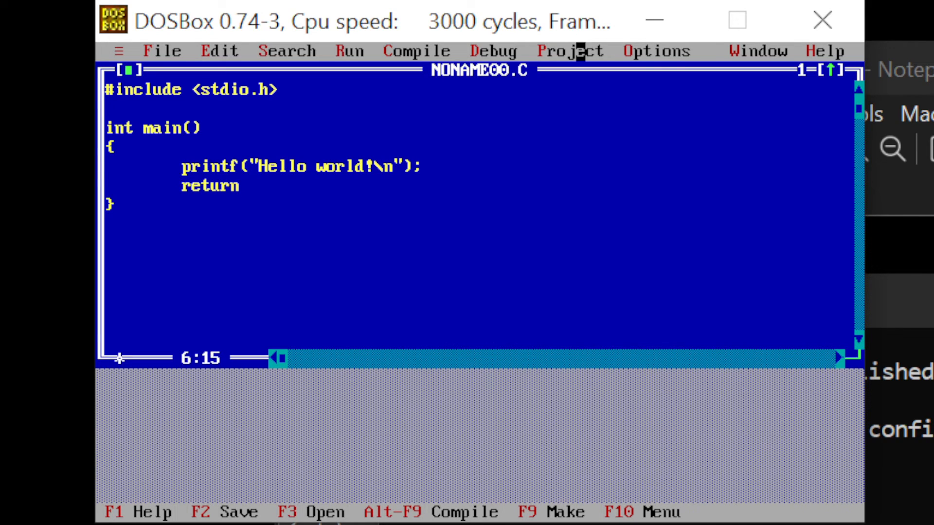
pyautogui.write('0;')
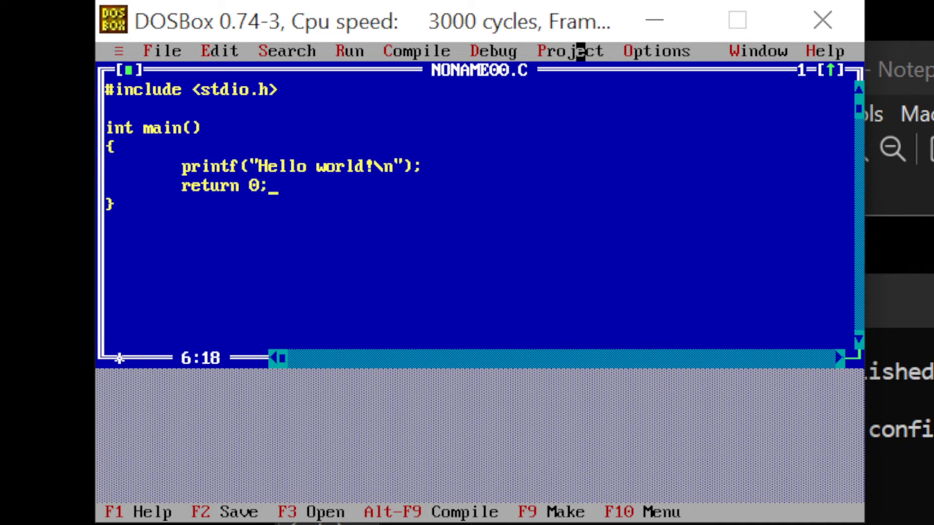
pyautogui.click(161, 50)
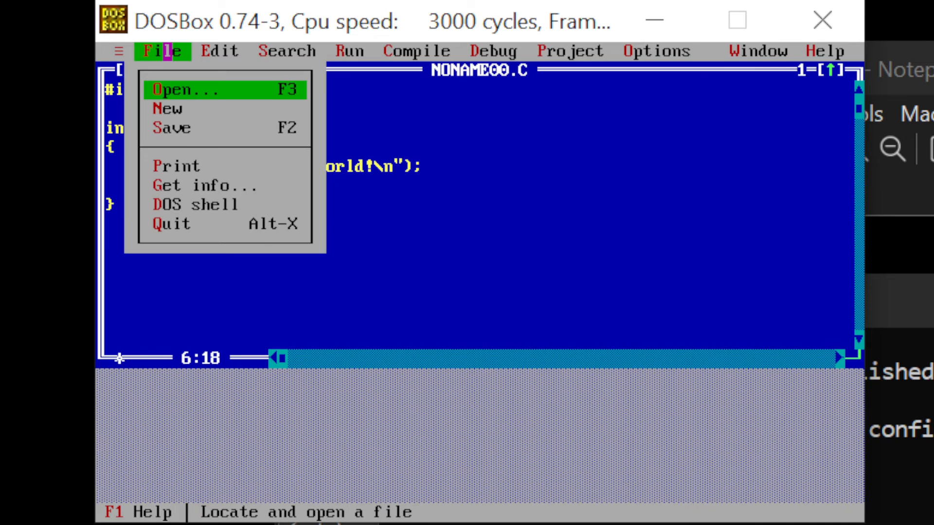
# Save the program as C:\TC\BIN\NONAME00.C
pyautogui.click(173, 128)
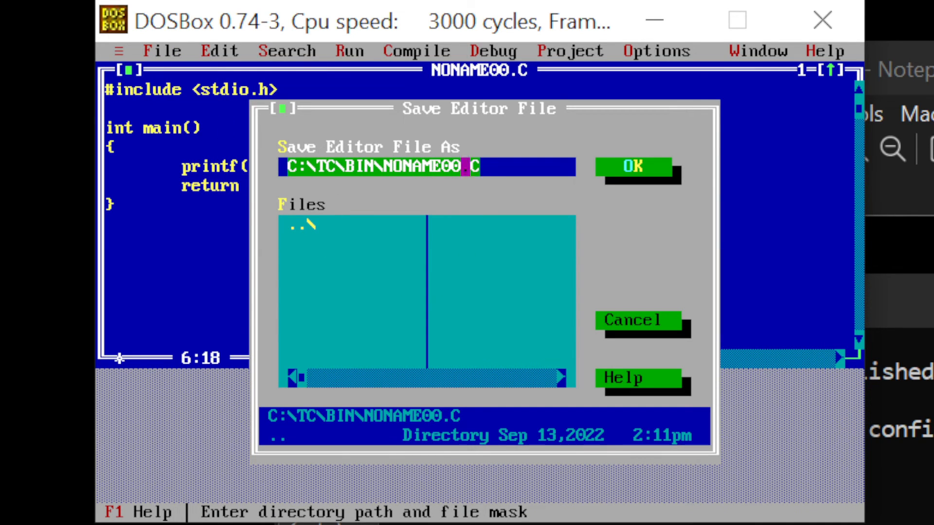
pyautogui.click(633, 167)
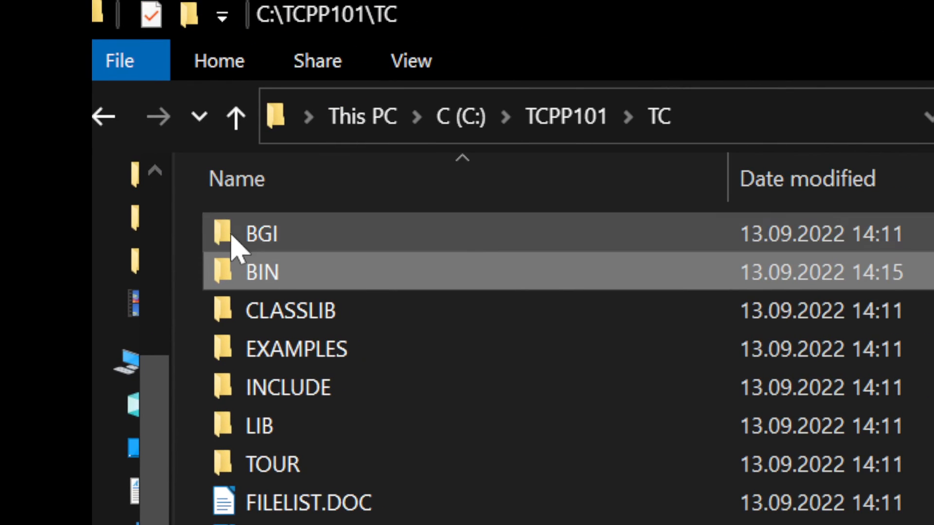
# Confirm NONAME00.C appears in C:\TCPP101\TC\BIN, then return to DOSBox
pyautogui.doubleClick(261, 271)
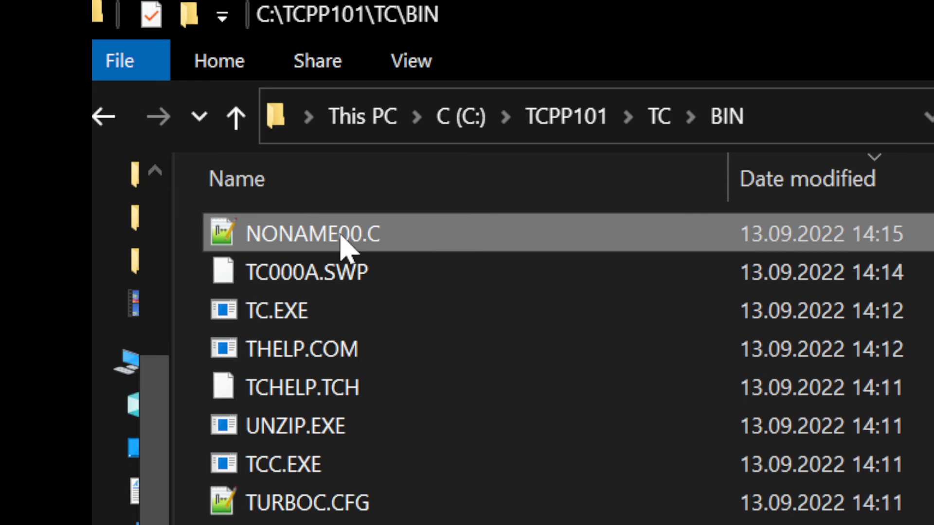
pyautogui.moveTo(321, 241)
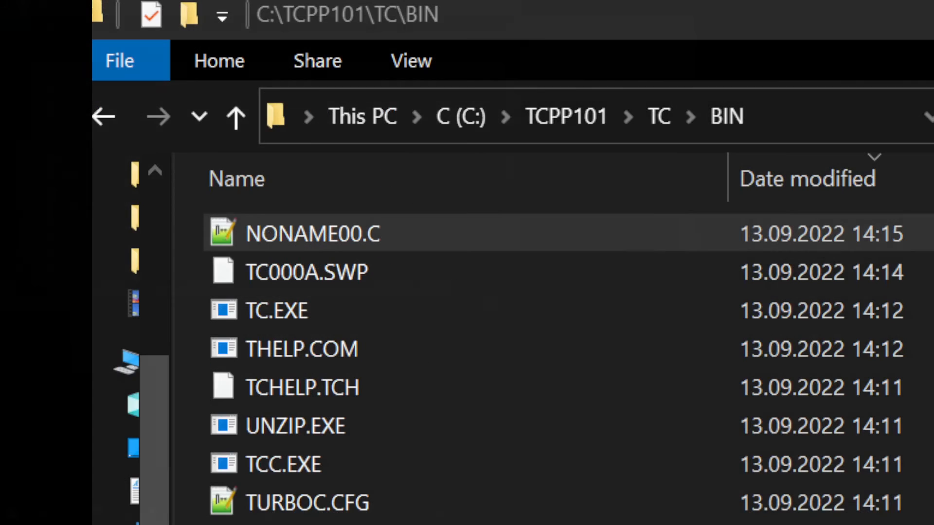
pyautogui.doubleClick(312, 233)
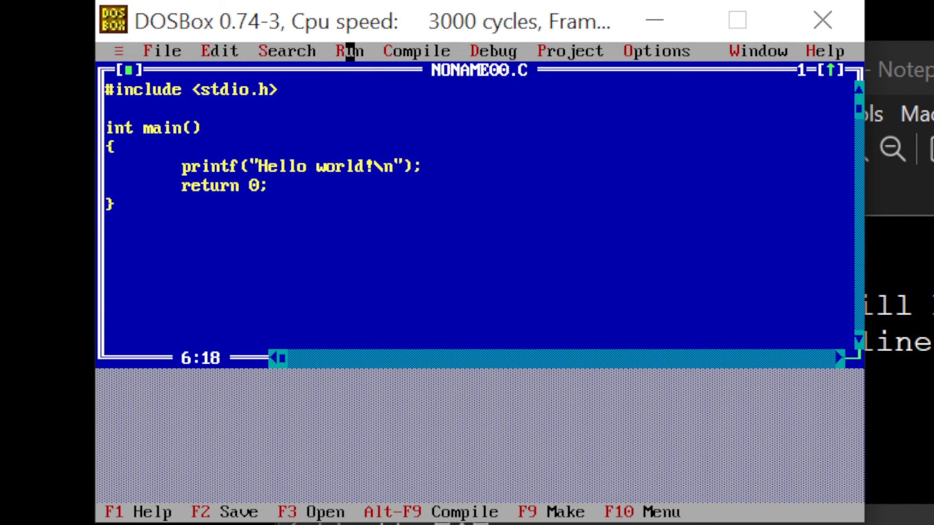
# Build NONAME00.EXE with no errors, then place the cursor after the printf line
pyautogui.click(347, 50)
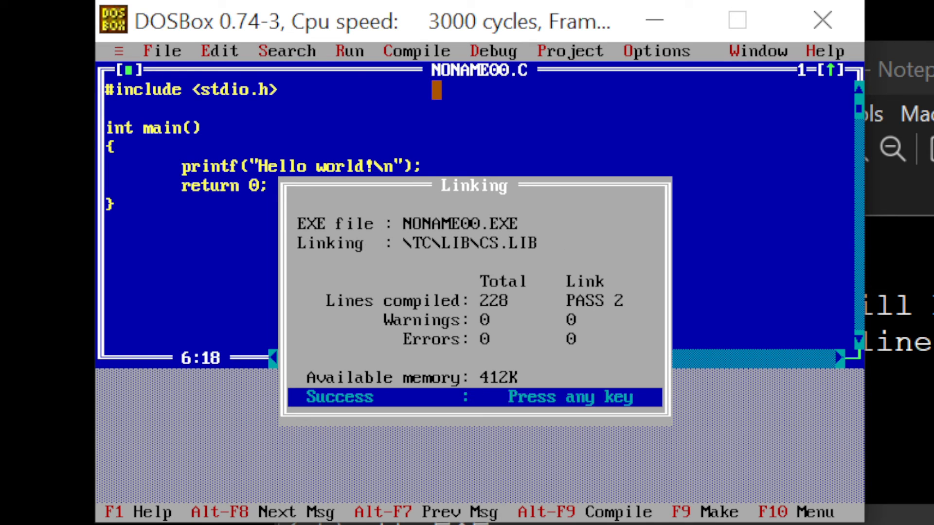
pyautogui.press('enter')
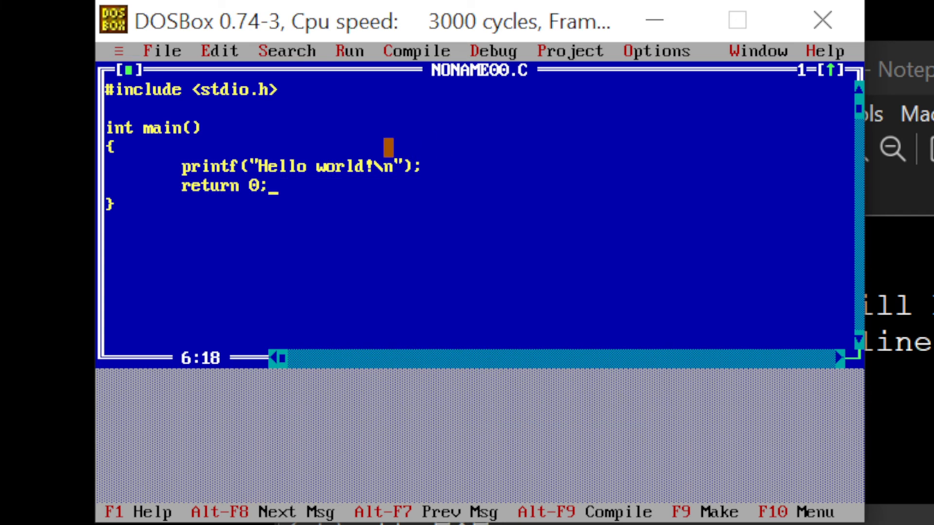
pyautogui.click(350, 51)
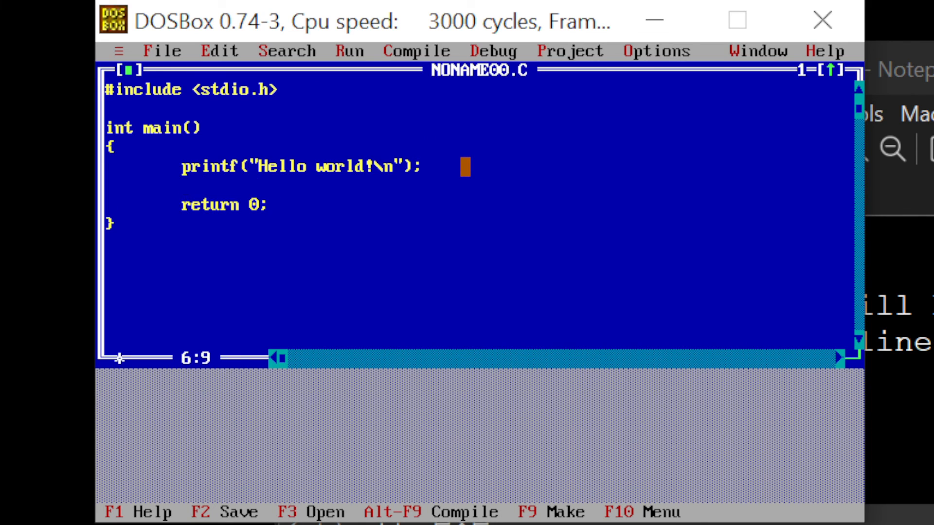
# Type getchar();getchar(); on the blank line above return 0;
pyautogui.write('getchar()')
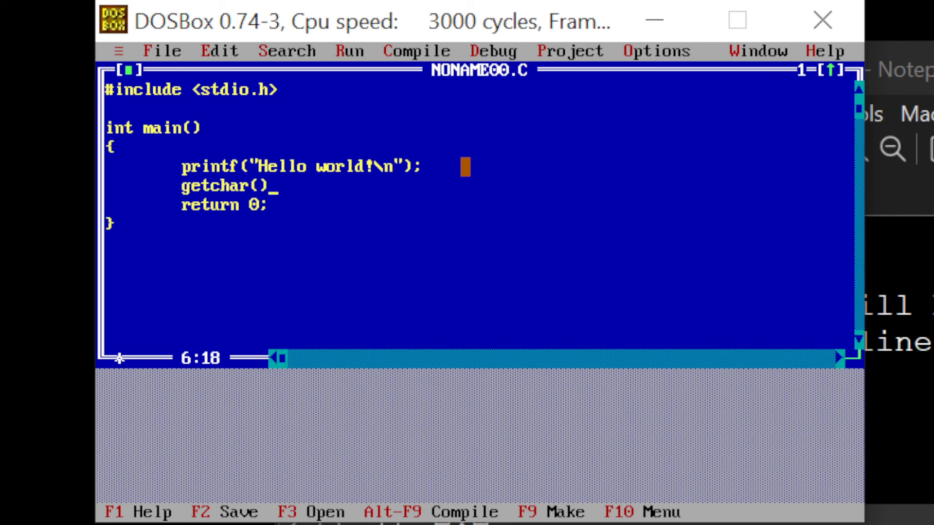
pyautogui.write(';getchar')
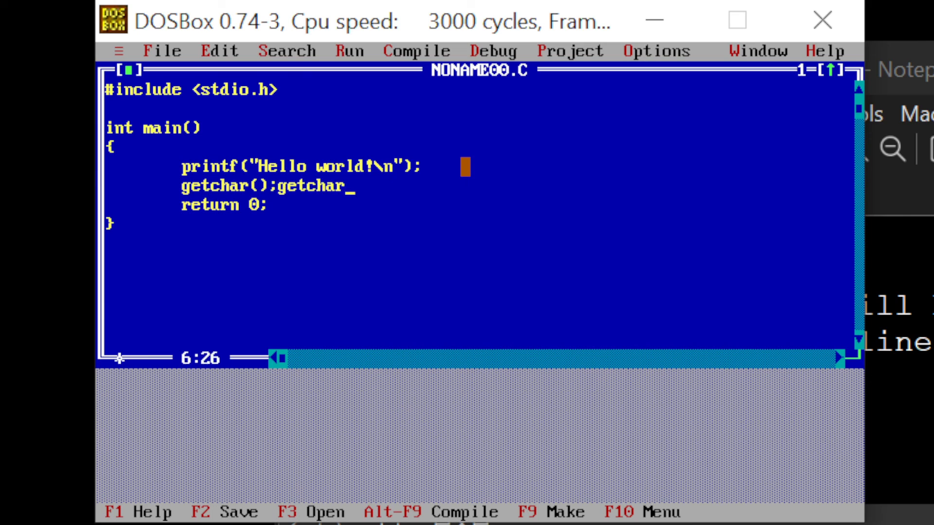
pyautogui.write('();')
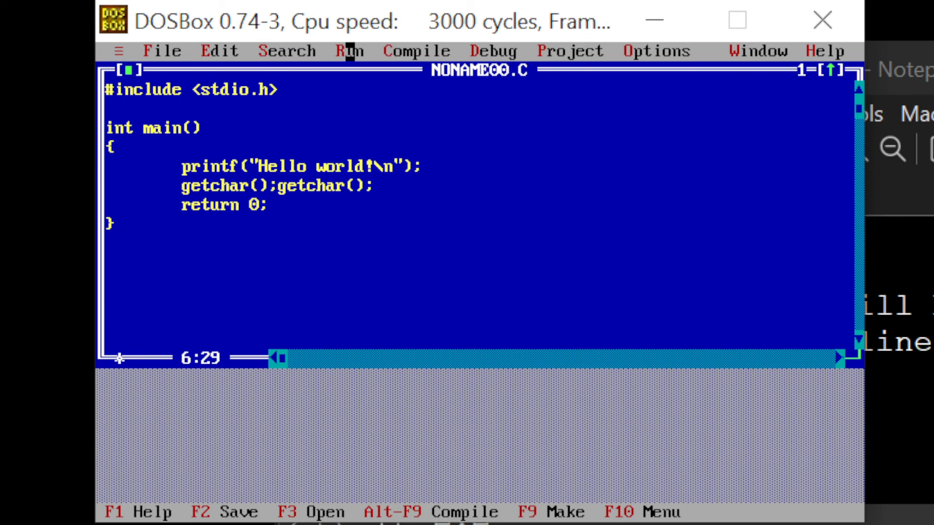